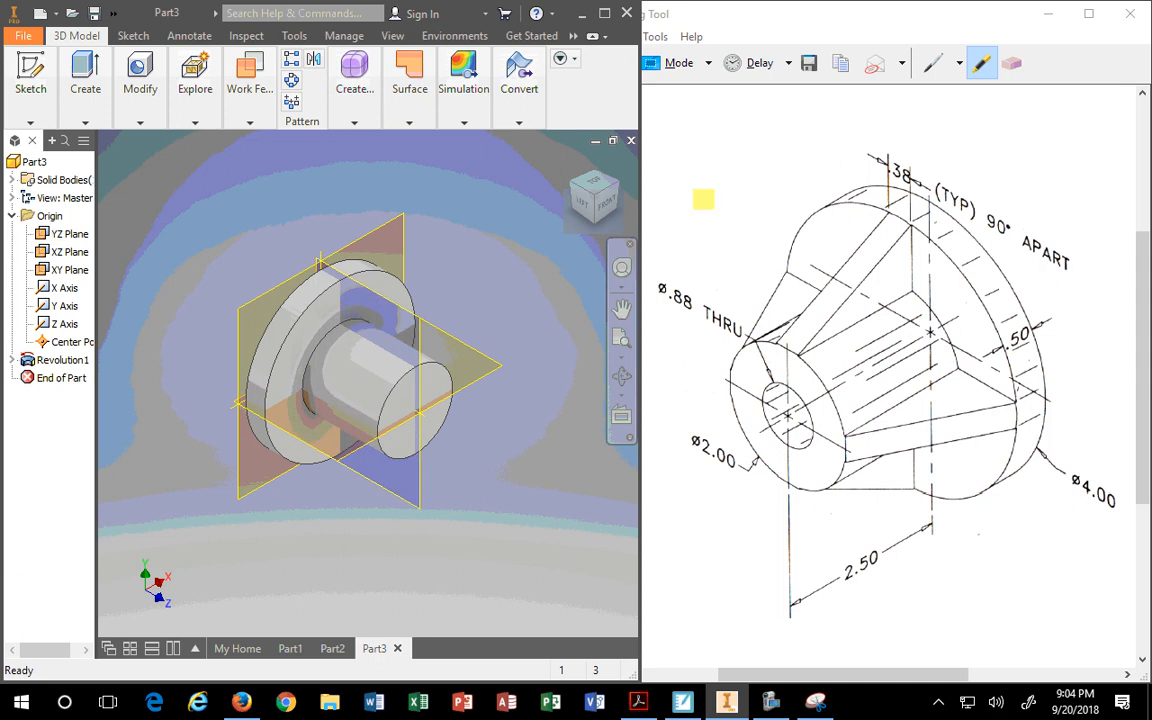
Sketch a slanted rib line across the cone profile from the small end to the flange and finish
{"action": "left_click", "coordinate": [620, 308]}
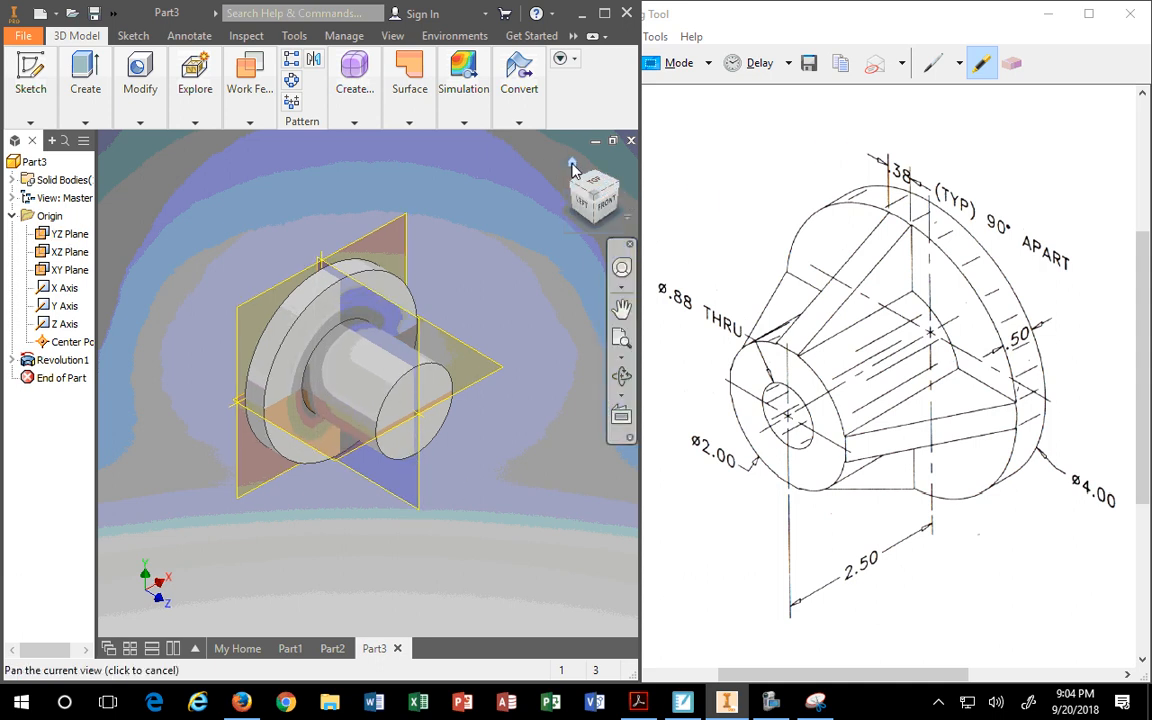
{"action": "left_click_drag", "start_coordinate": [570, 170], "coordinate": [404, 376]}
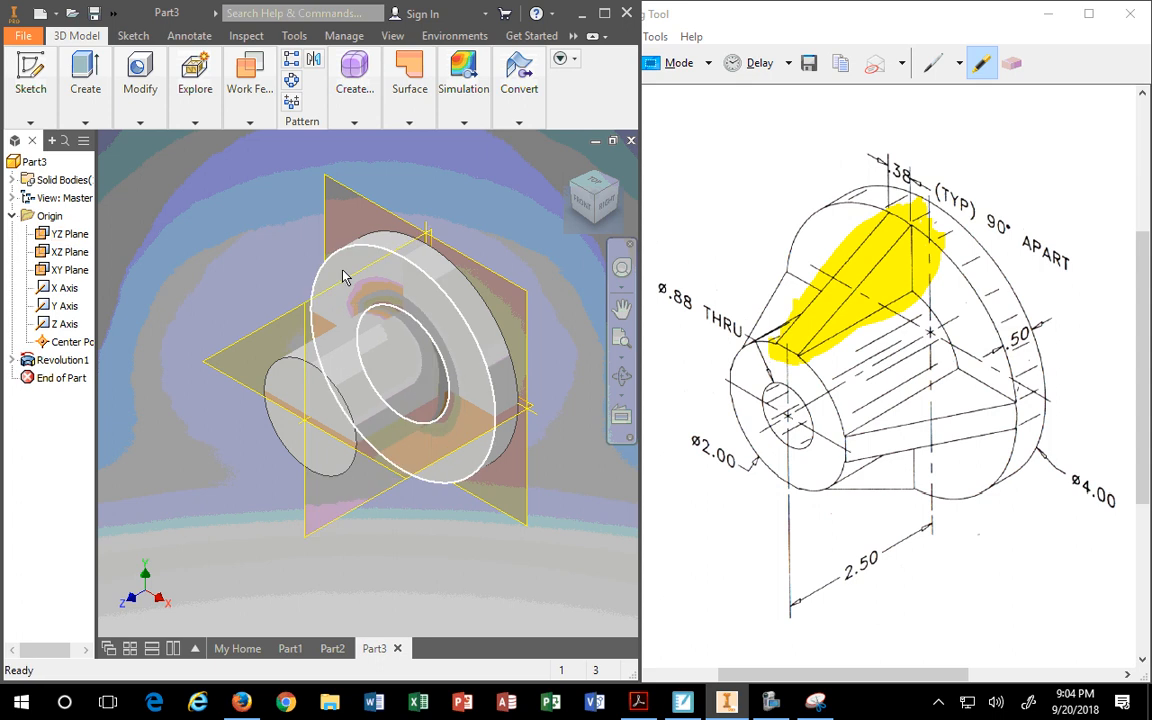
{"action": "left_click", "coordinate": [84, 76]}
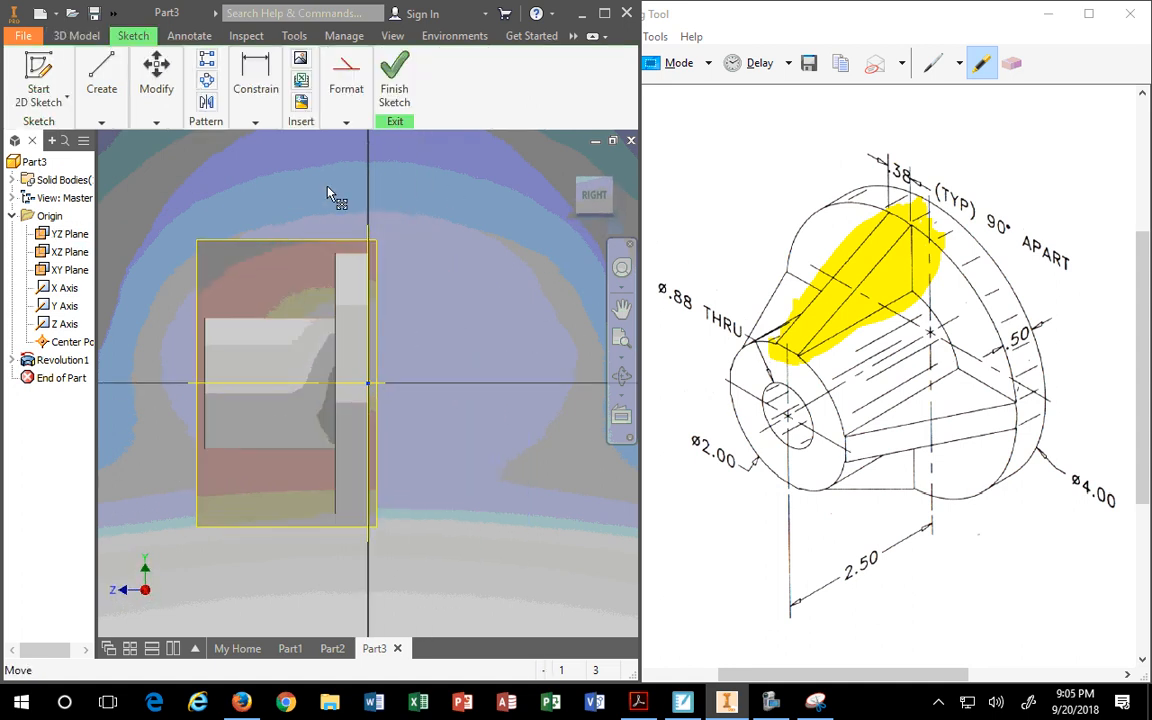
{"action": "left_click", "coordinate": [100, 88]}
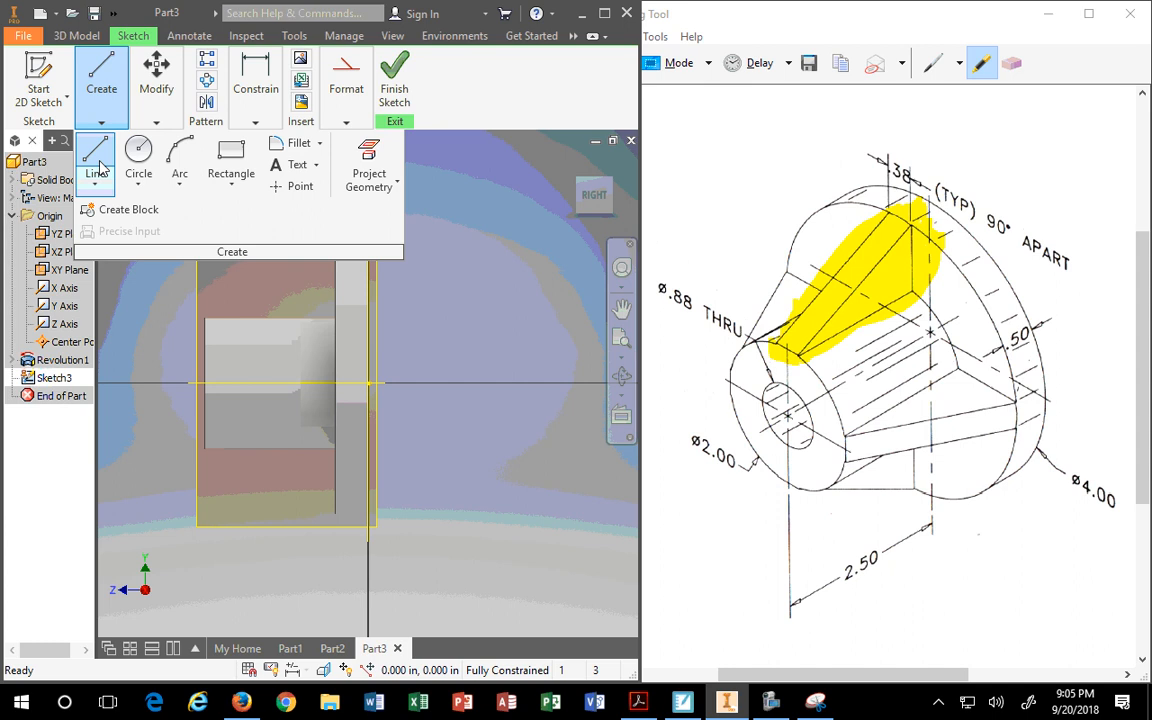
{"action": "left_click", "coordinate": [96, 156]}
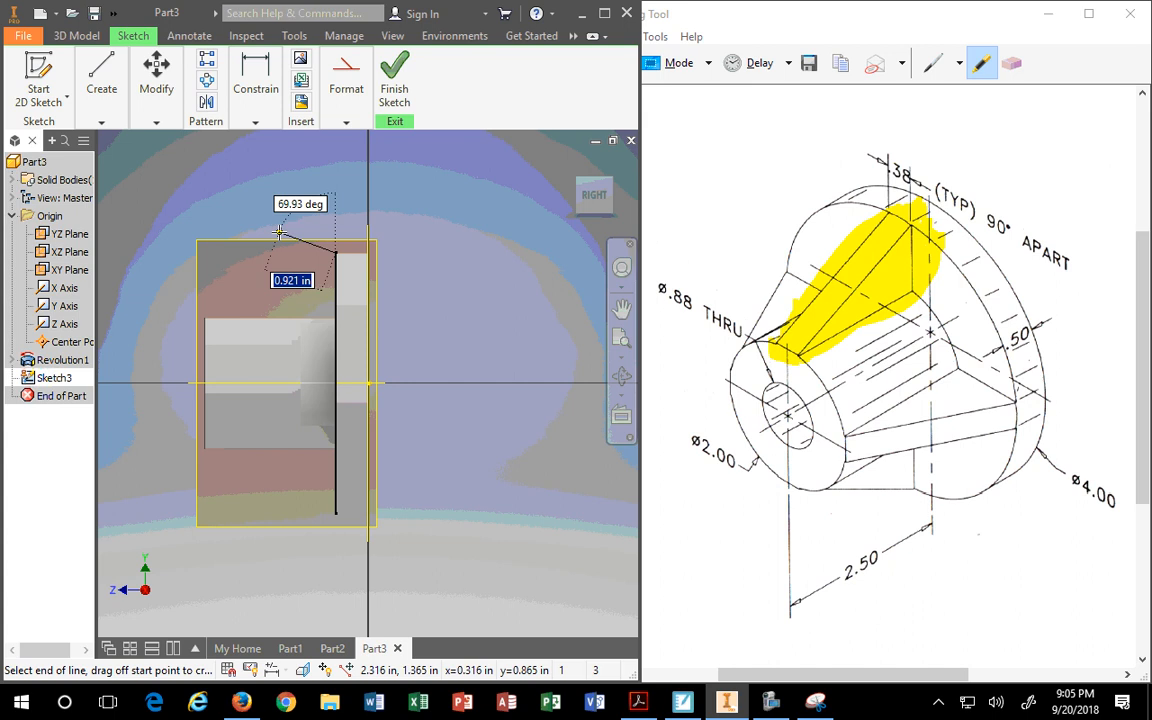
{"action": "mouse_move", "coordinate": [204, 318]}
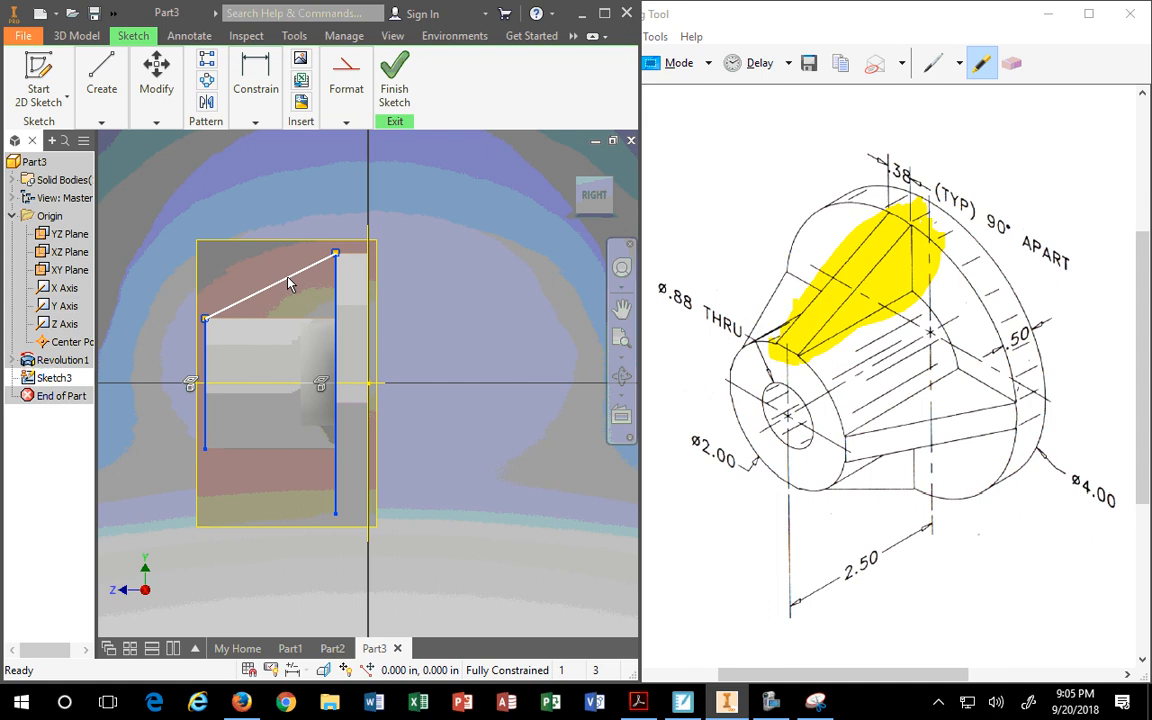
{"action": "left_click", "coordinate": [394, 76]}
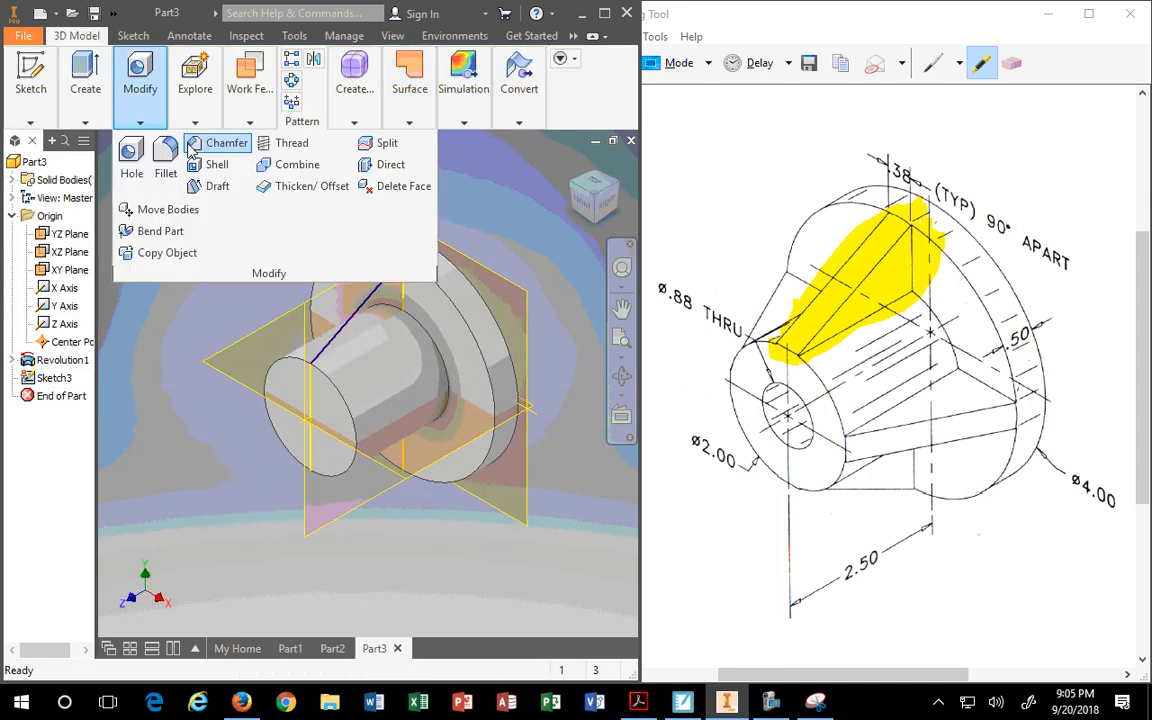
Create Rib1 from the sketched line at .375 thickness filling the conical surface
{"action": "left_click", "coordinate": [84, 76]}
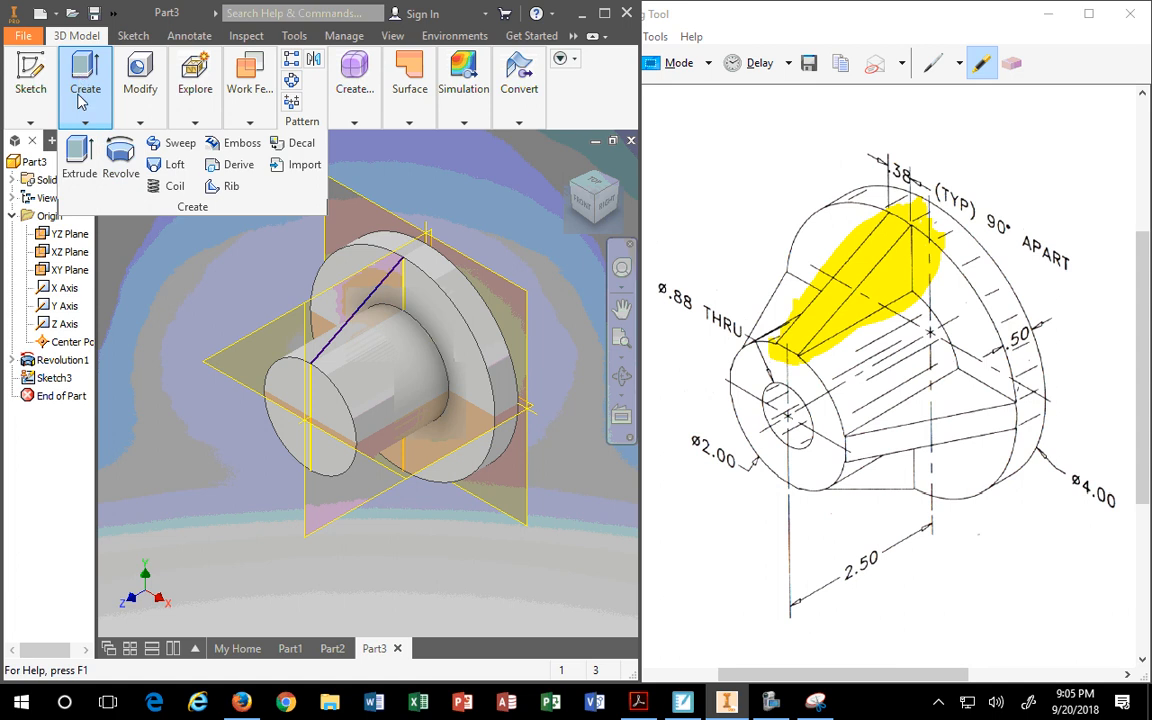
{"action": "left_click", "coordinate": [230, 186]}
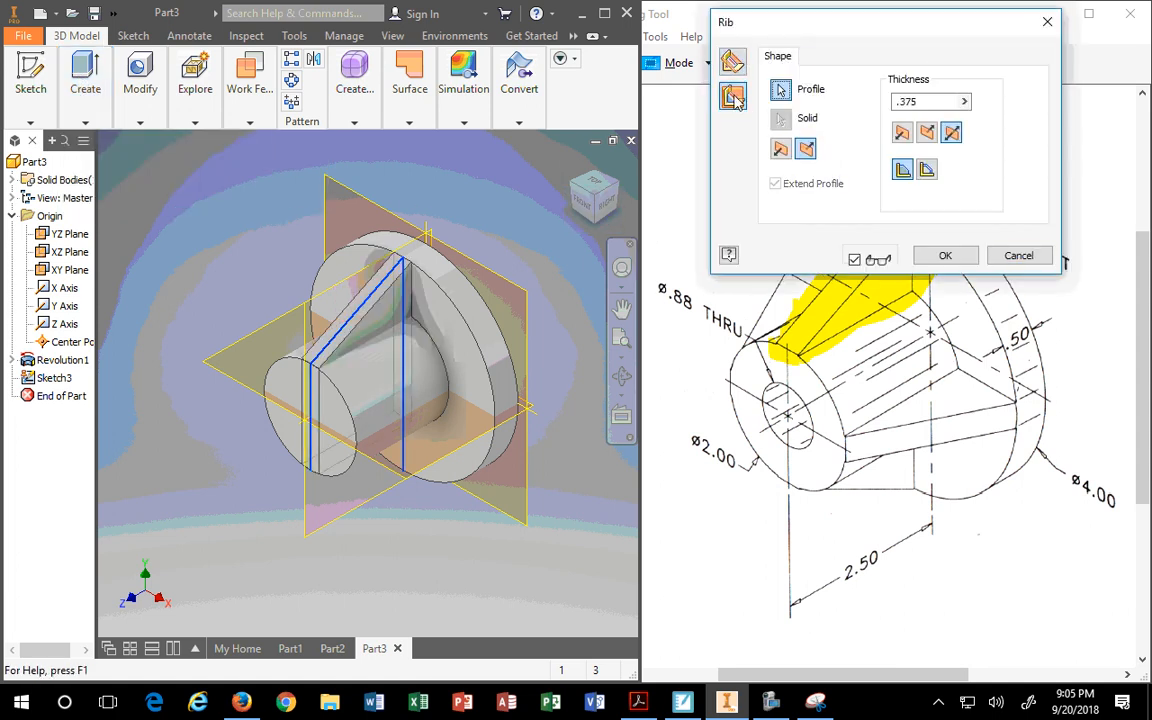
{"action": "left_click", "coordinate": [732, 62]}
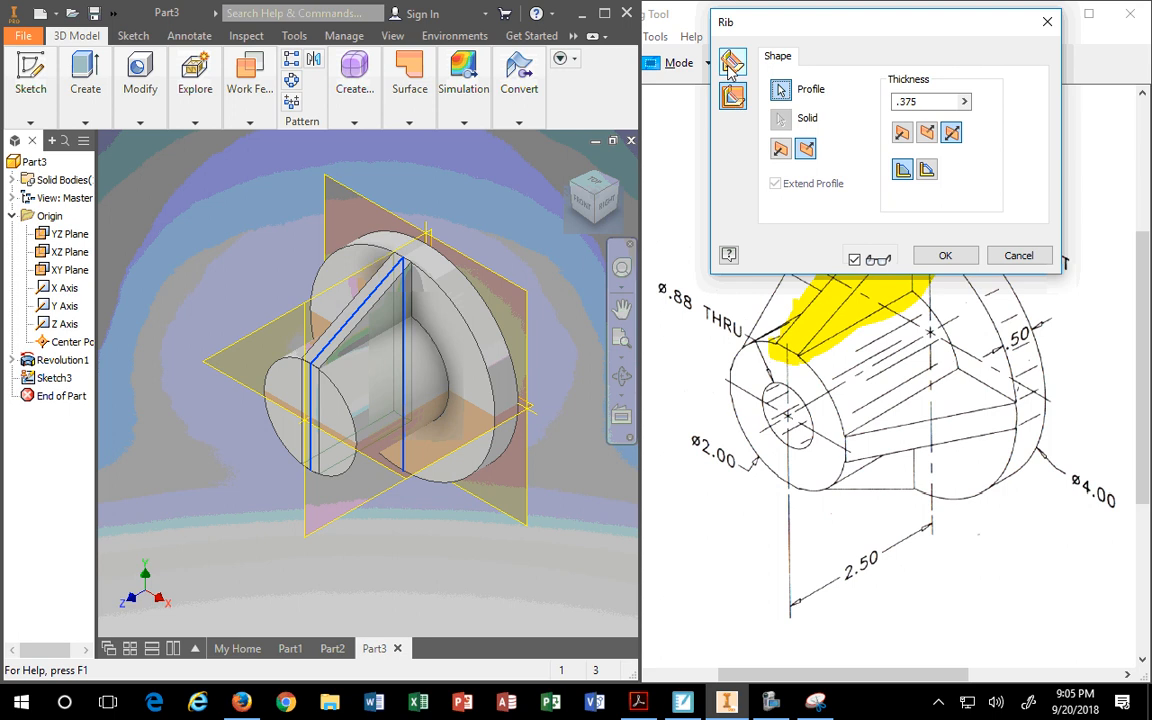
{"action": "left_click", "coordinate": [732, 96]}
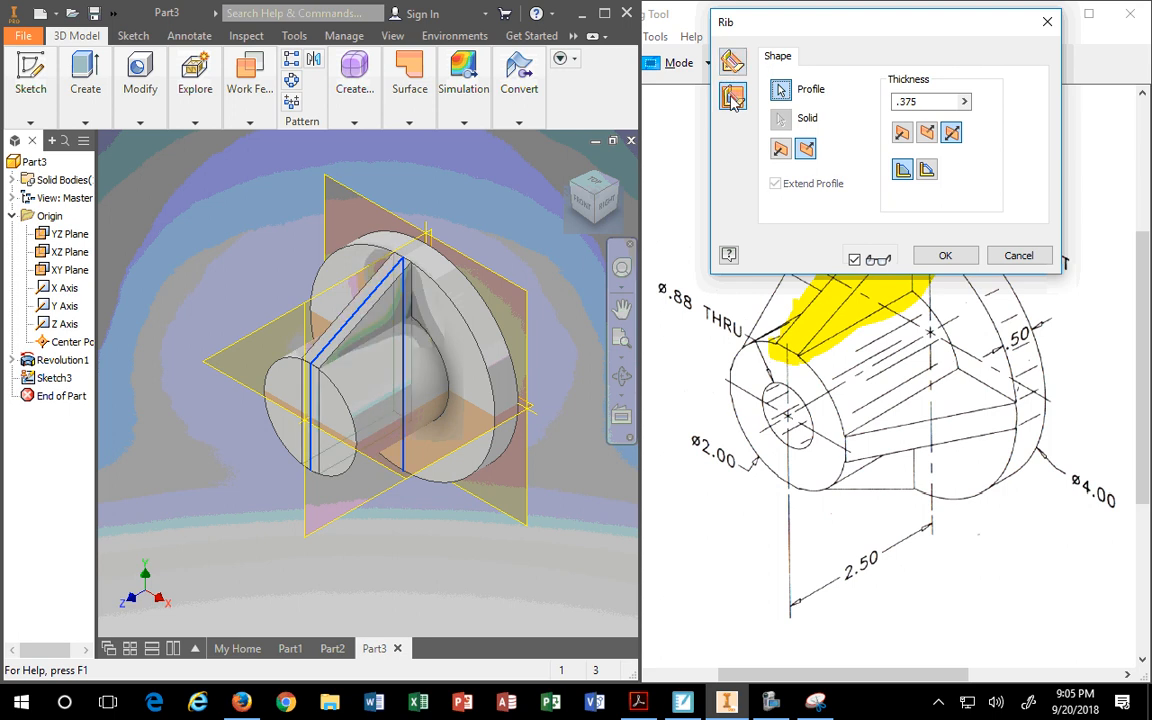
{"action": "mouse_move", "coordinate": [828, 90]}
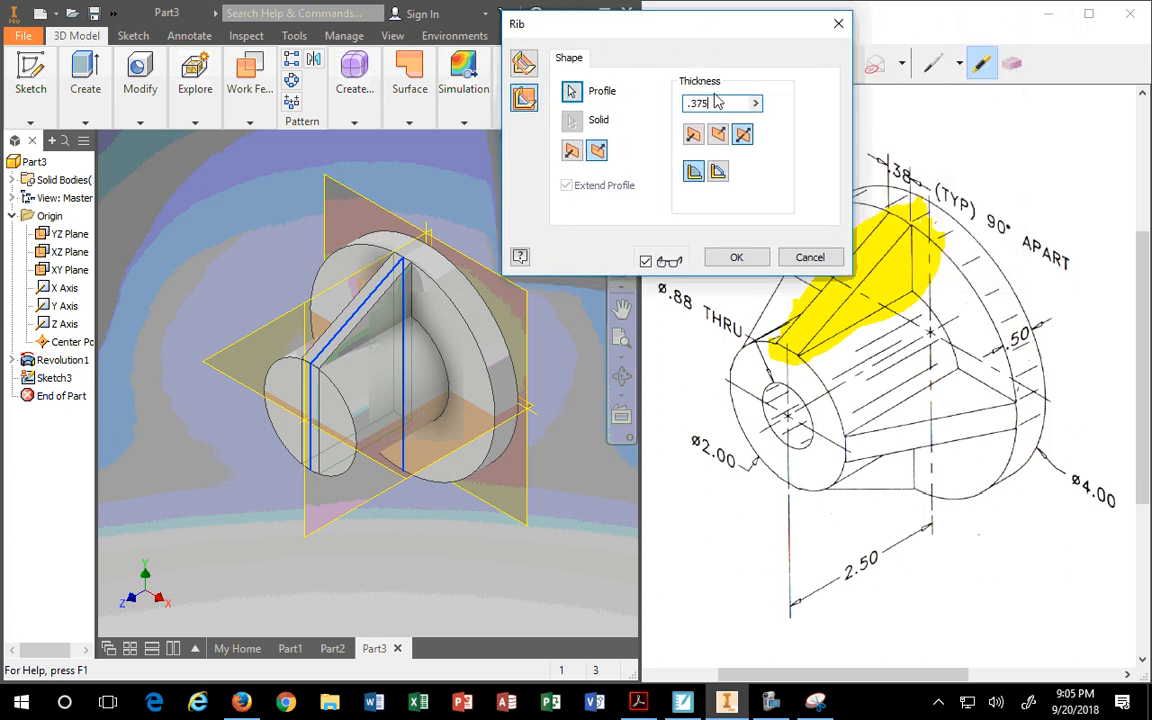
{"action": "left_click", "coordinate": [742, 132]}
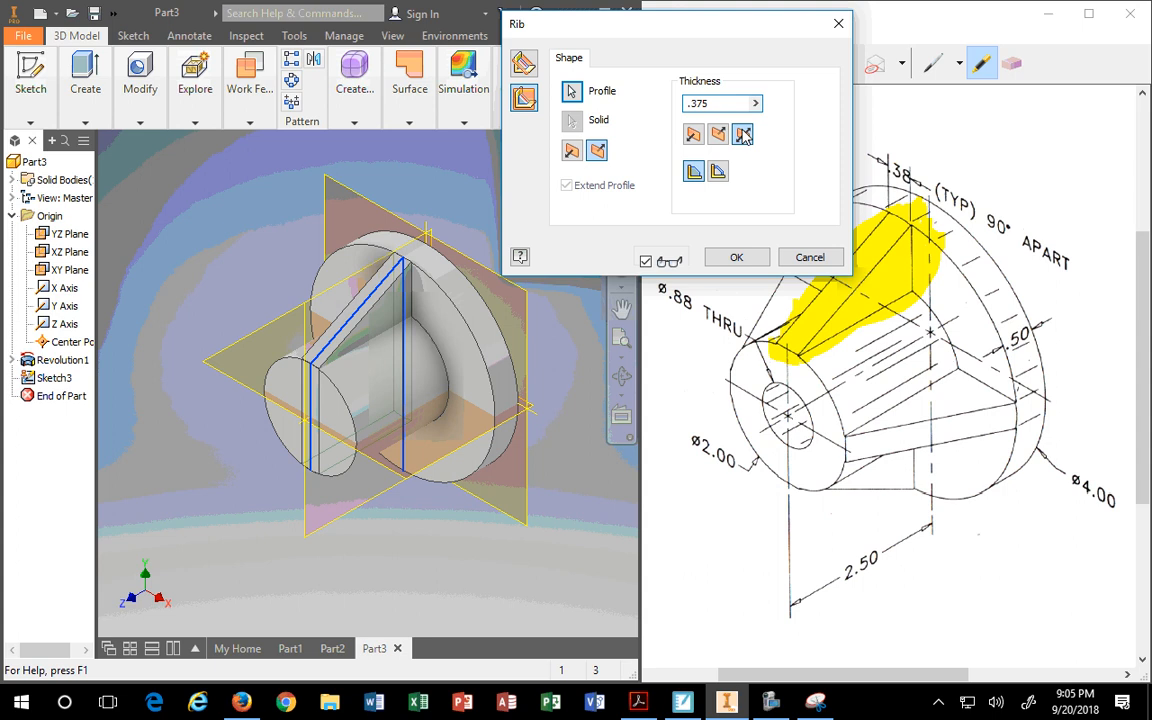
{"action": "left_click", "coordinate": [736, 256]}
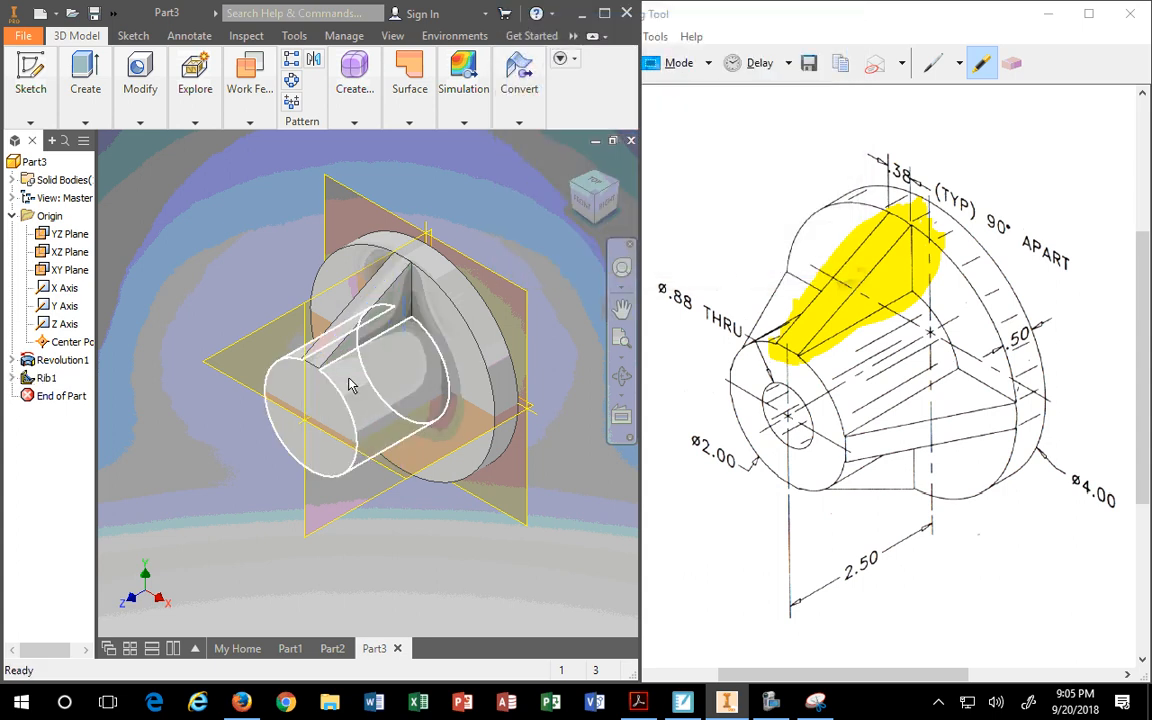